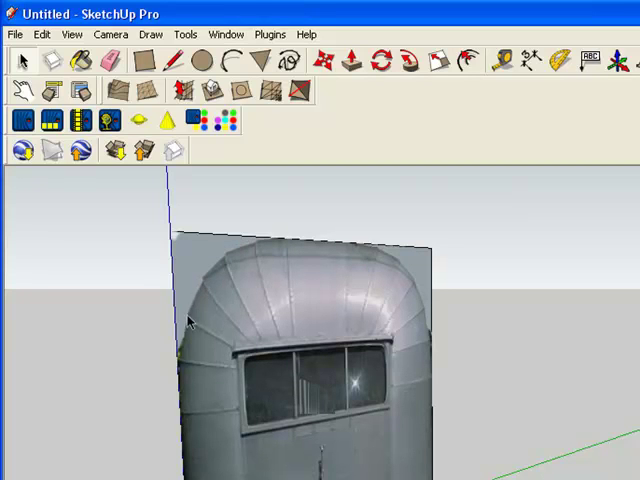
mouse_move(182, 408)
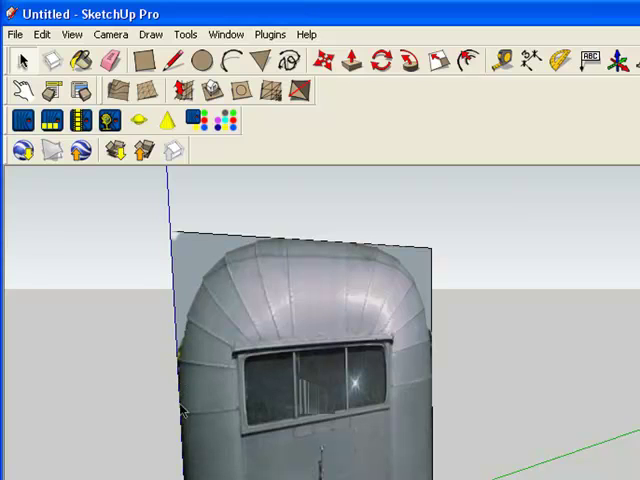
mouse_move(257, 272)
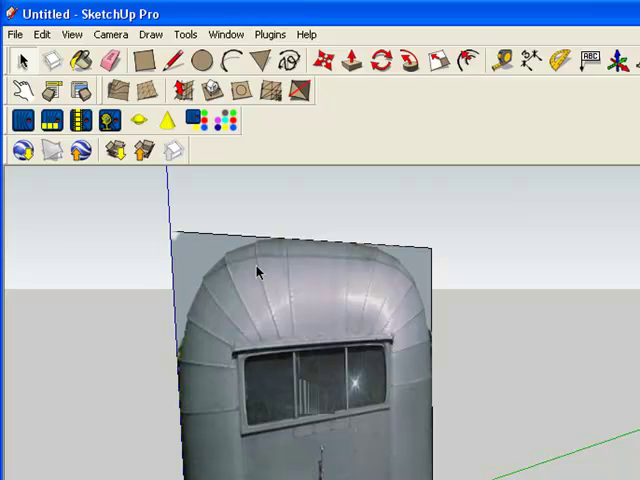
mouse_move(238, 212)
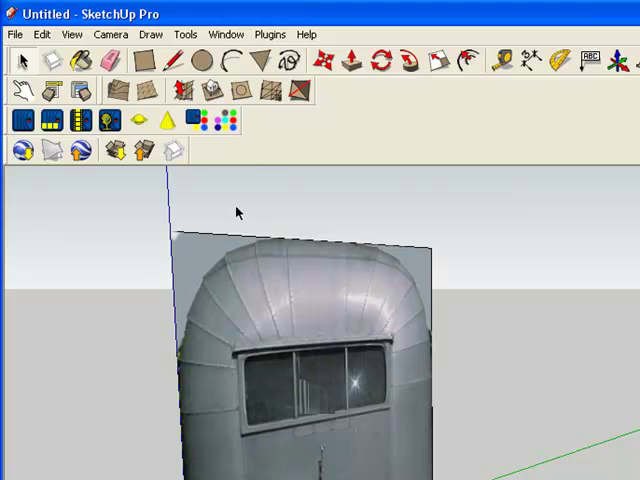
mouse_move(203, 252)
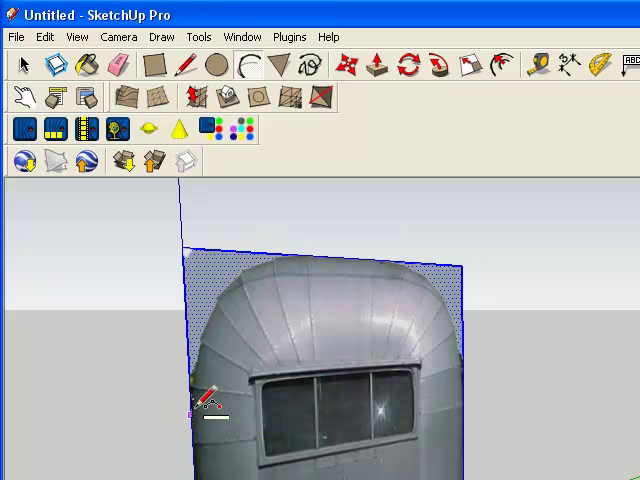
mouse_move(320, 225)
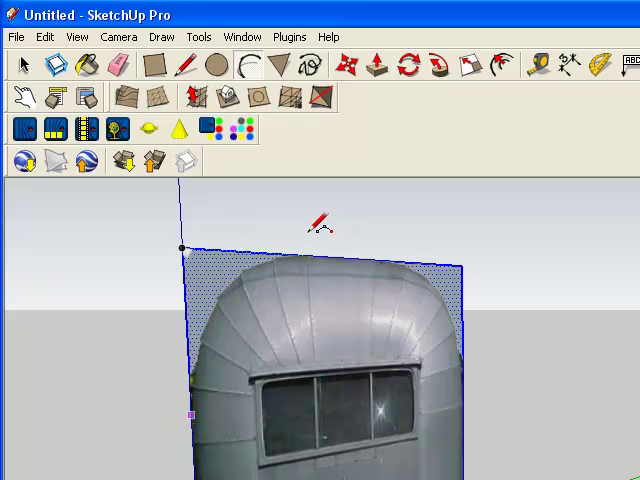
mouse_move(318, 230)
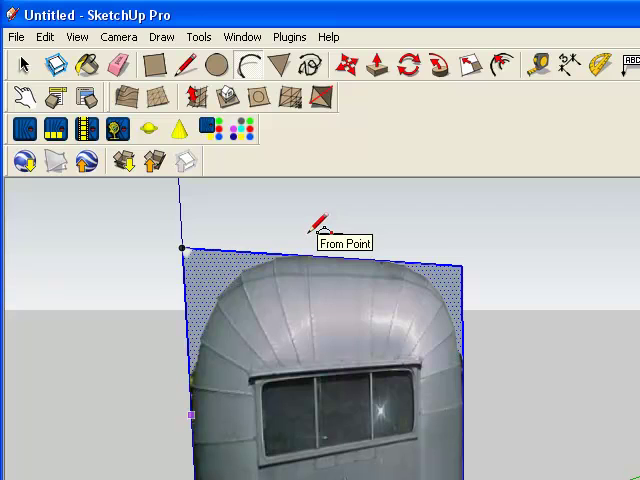
mouse_move(325, 230)
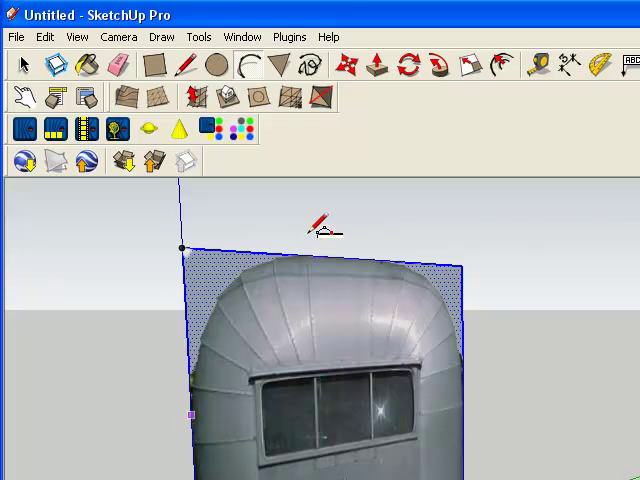
mouse_move(318, 255)
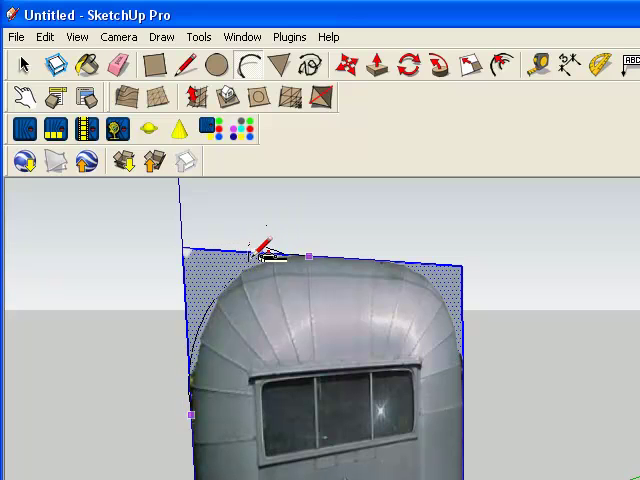
mouse_move(268, 250)
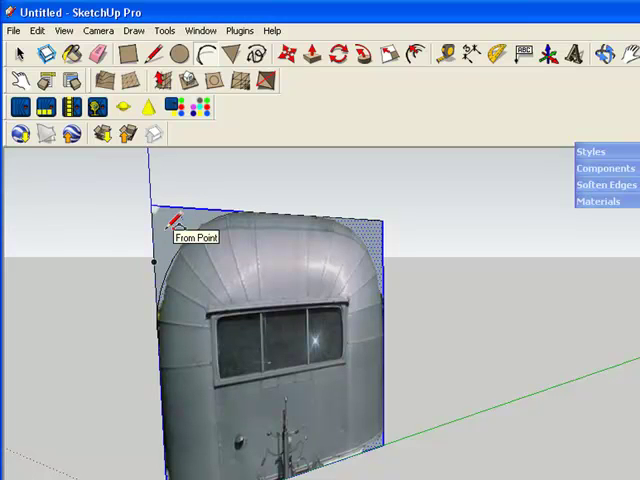
mouse_move(222, 182)
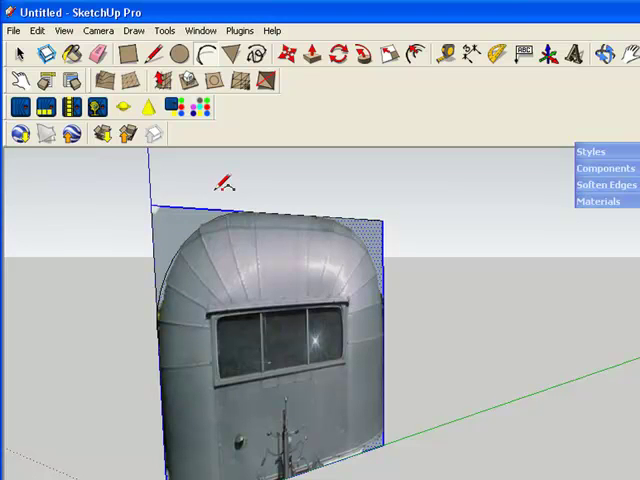
mouse_move(215, 195)
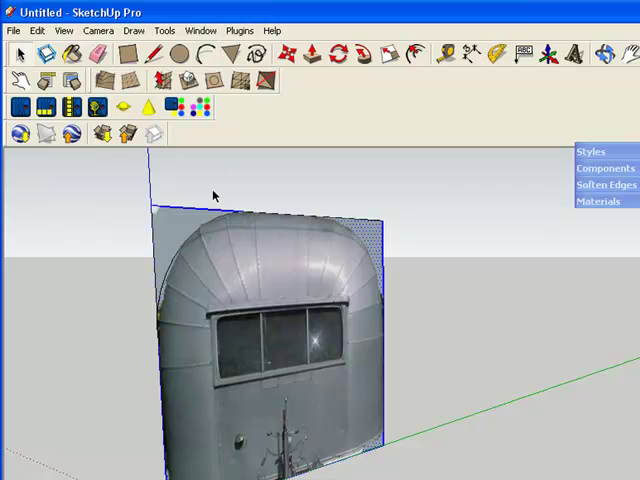
mouse_move(183, 221)
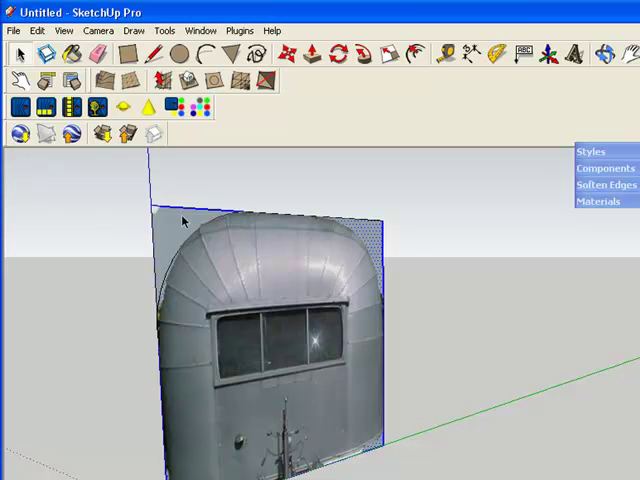
mouse_move(182, 225)
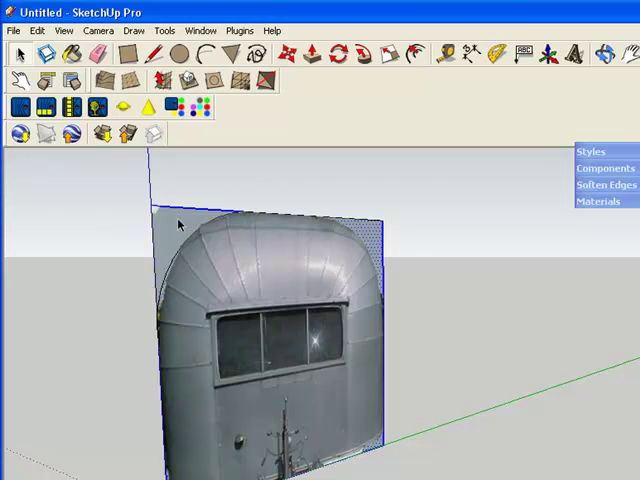
Step: Select the traced trailer-front face on the photo plane
click(180, 225)
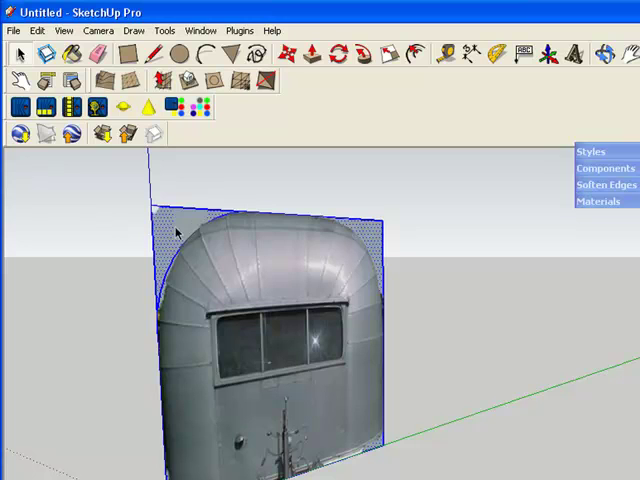
mouse_move(253, 347)
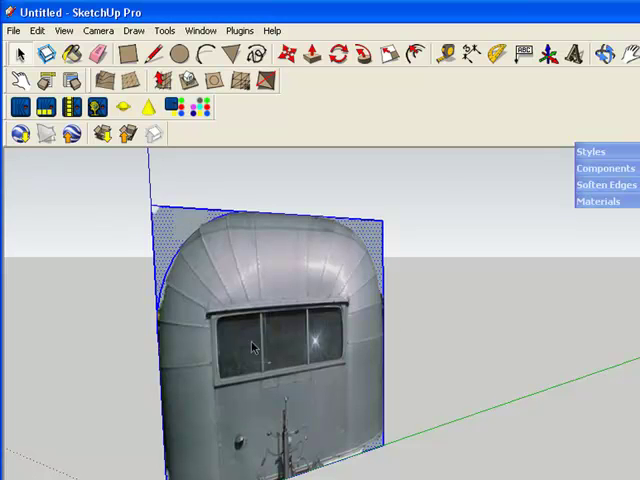
mouse_move(175, 228)
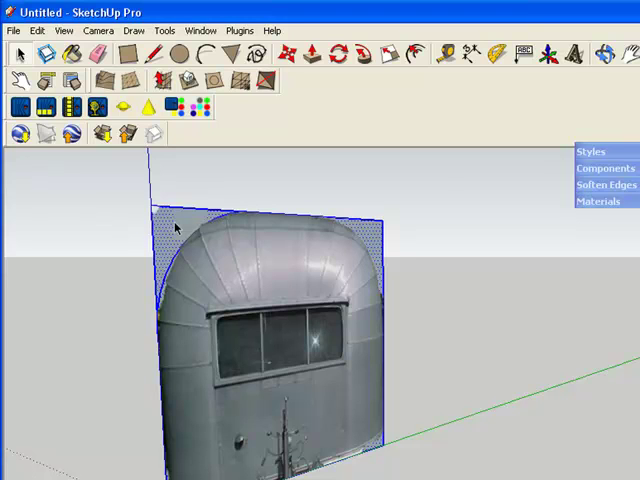
mouse_move(262, 218)
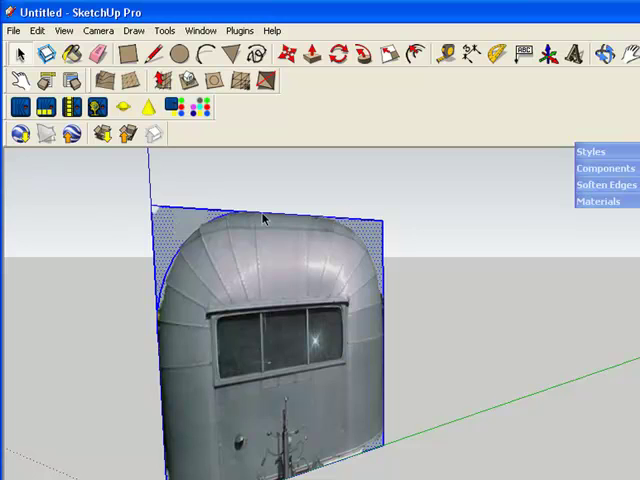
mouse_move(170, 227)
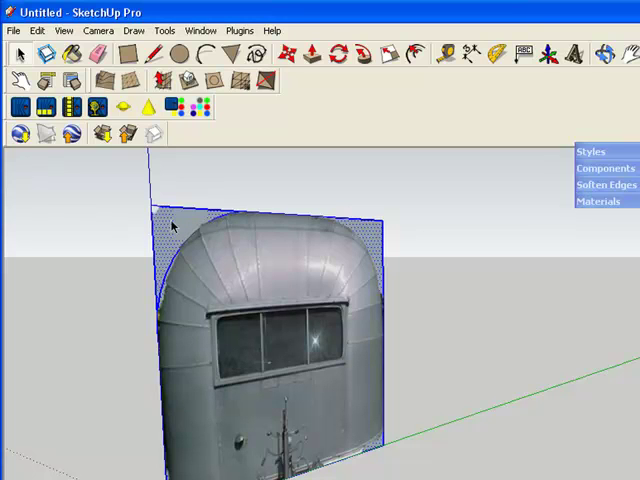
mouse_move(375, 405)
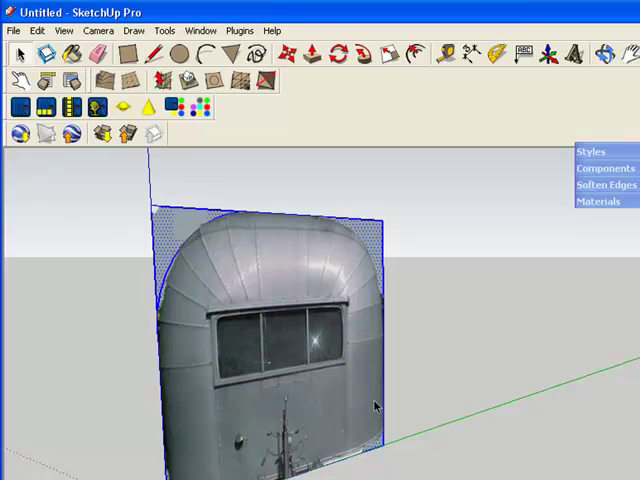
mouse_move(205, 407)
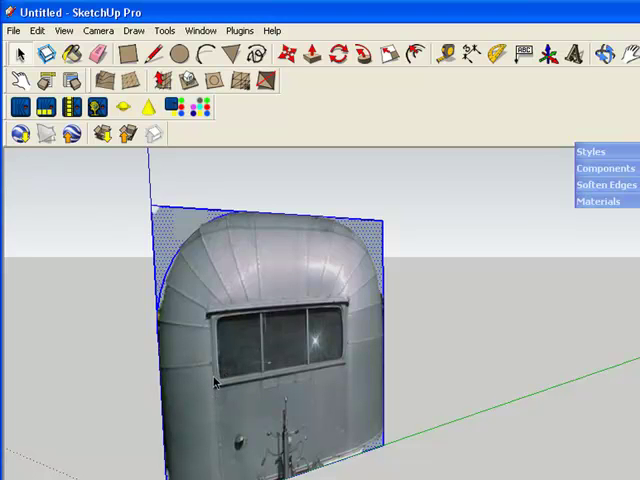
mouse_move(581, 192)
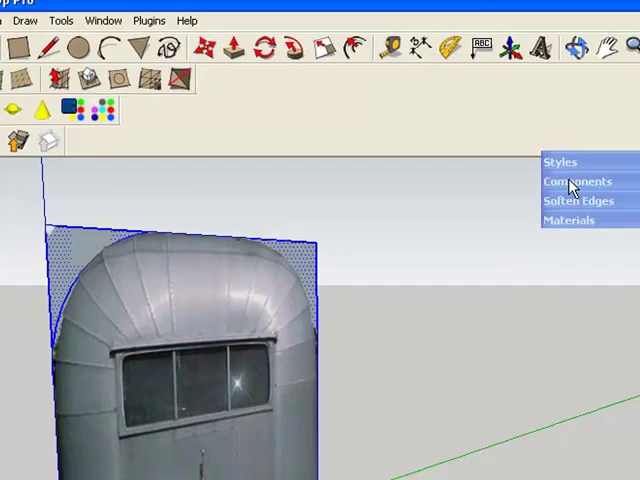
Step: Expand the Components panel and right-click the trailer shape for its context menu
click(577, 181)
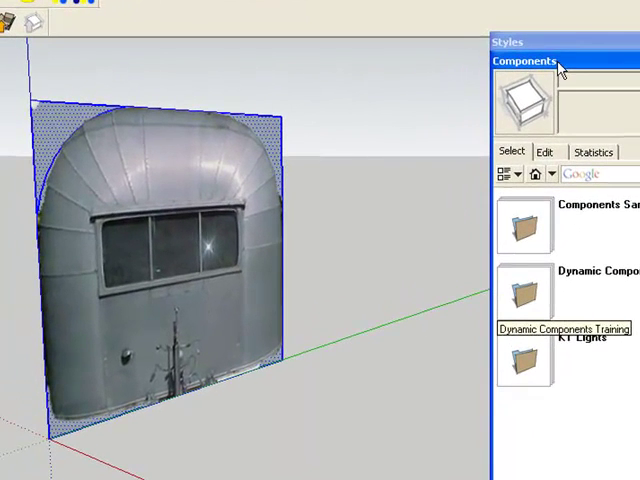
mouse_move(60, 120)
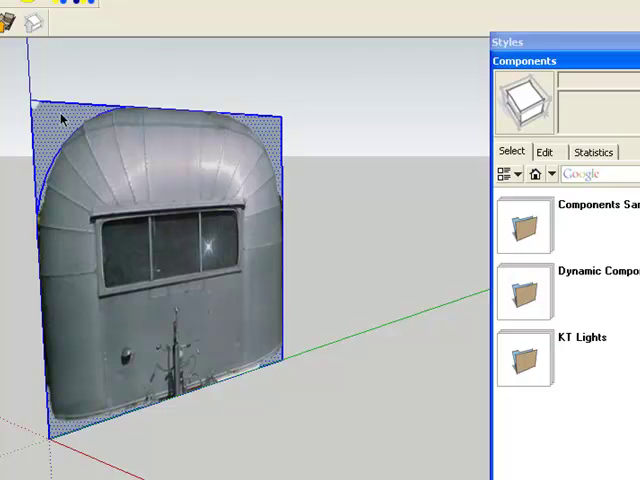
right_click(65, 125)
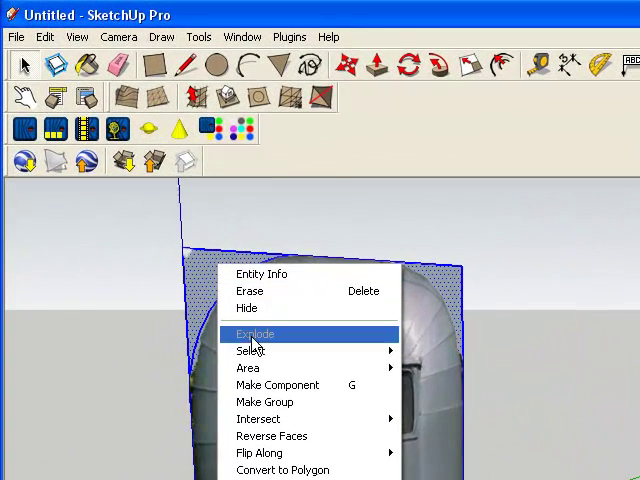
mouse_move(277, 385)
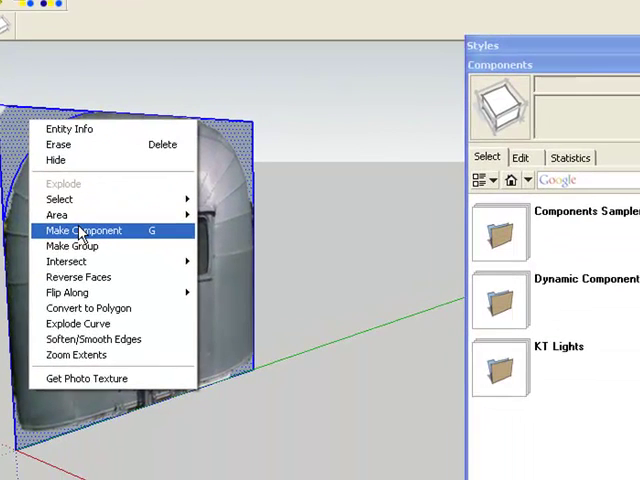
Step: Make the trailer shape a component named 'Shell Front View'
click(88, 231)
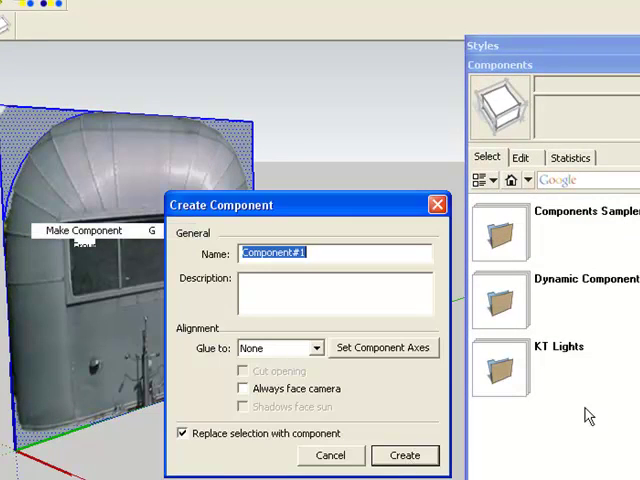
mouse_move(347, 250)
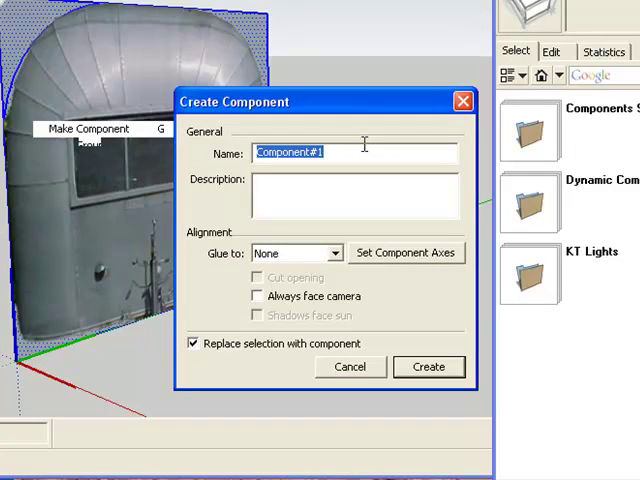
text(S)
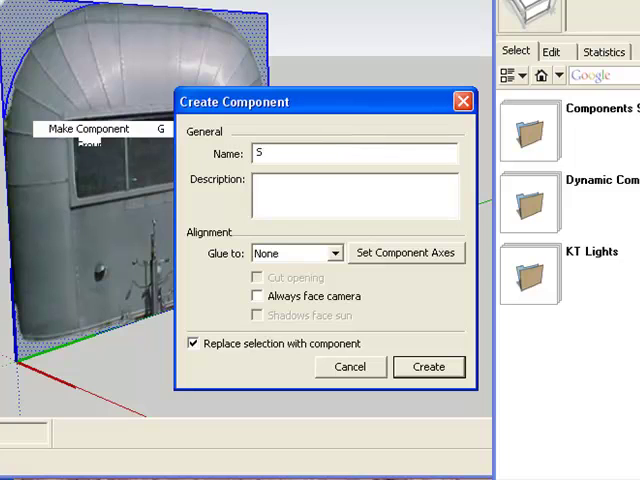
text(hell)
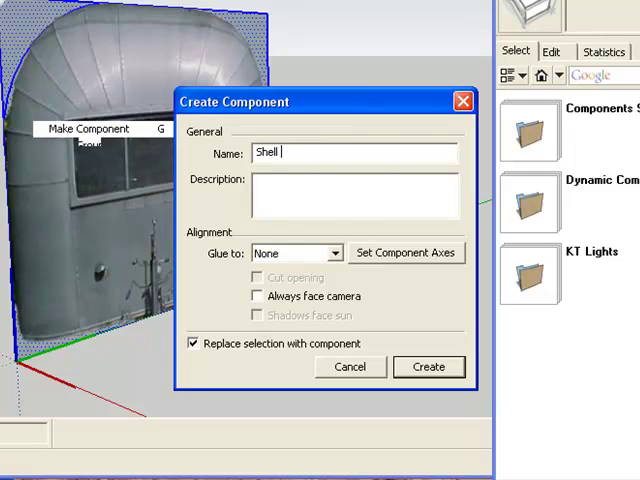
text(Front)
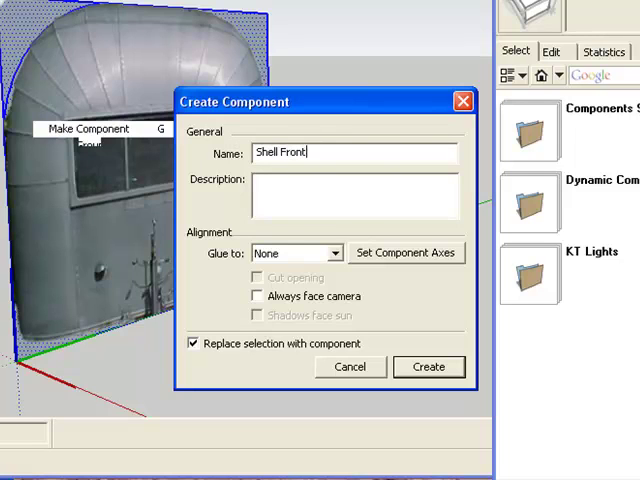
text(View)
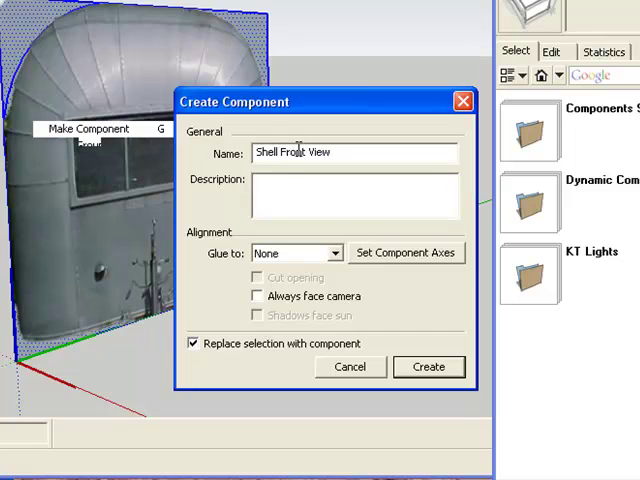
click(350, 152)
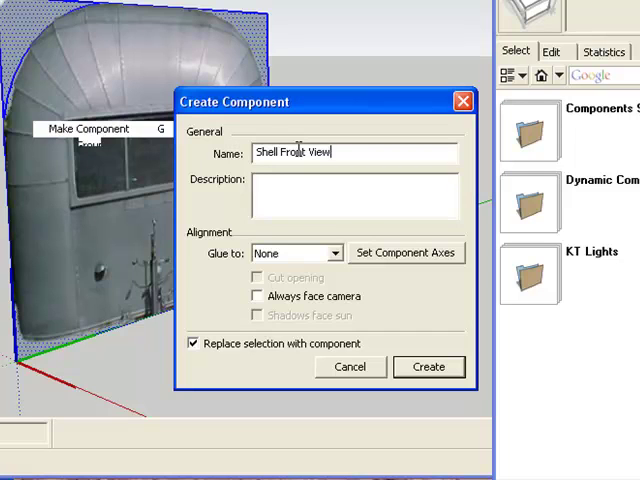
mouse_move(305, 125)
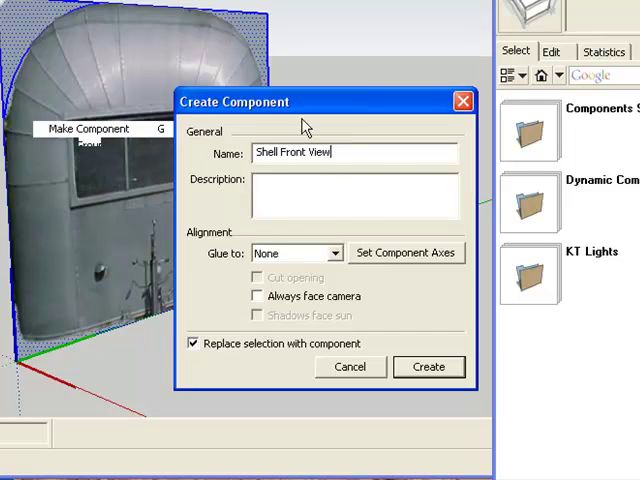
mouse_move(185, 388)
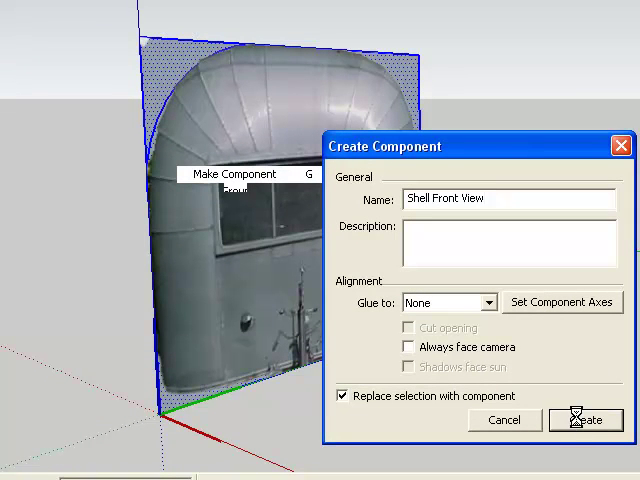
click(585, 419)
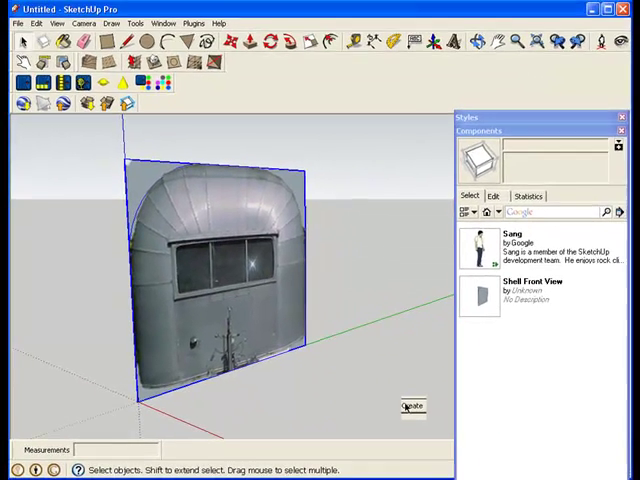
mouse_move(377, 293)
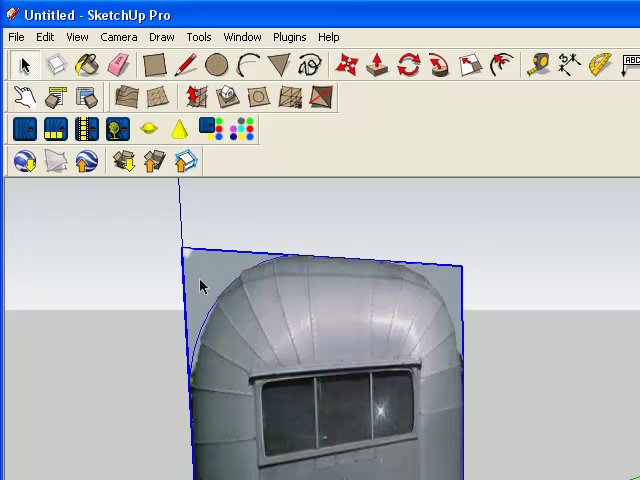
mouse_move(393, 209)
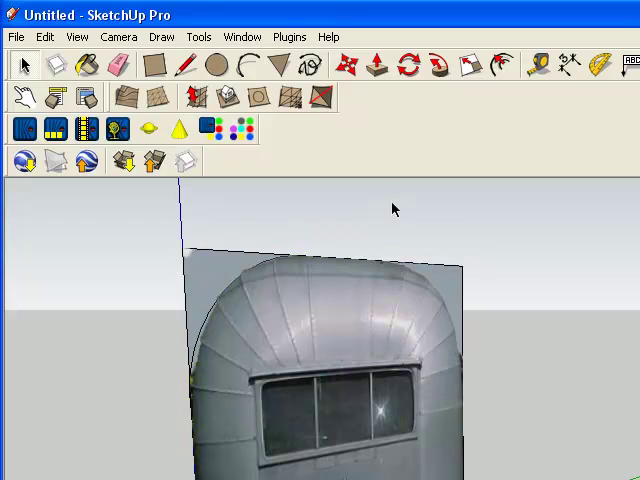
mouse_move(232, 257)
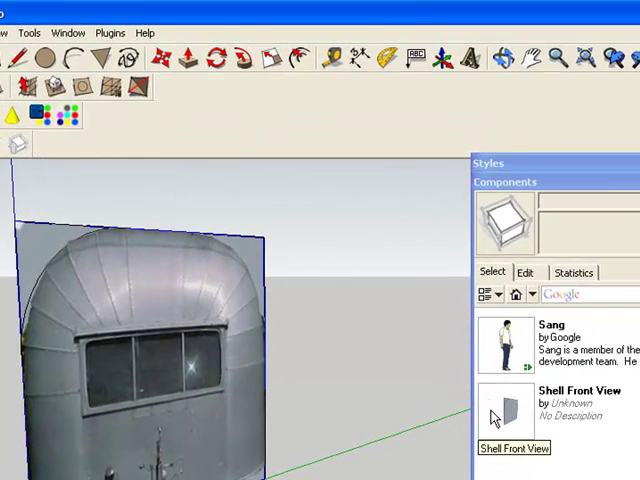
mouse_move(560, 398)
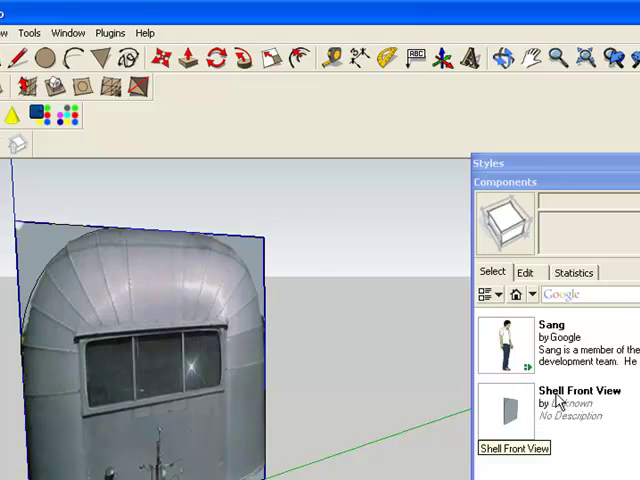
mouse_move(453, 373)
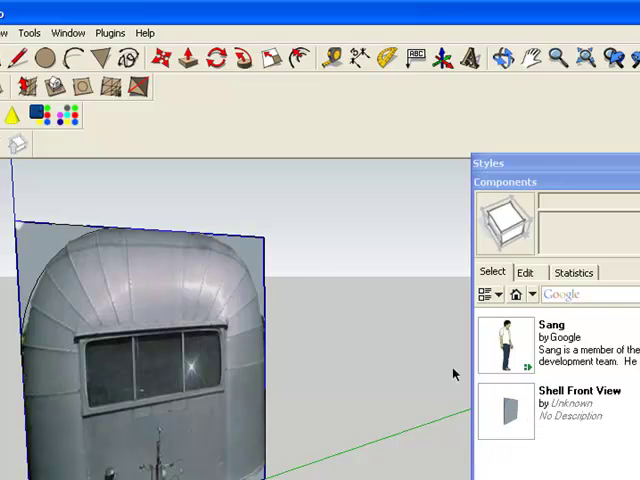
mouse_move(28, 230)
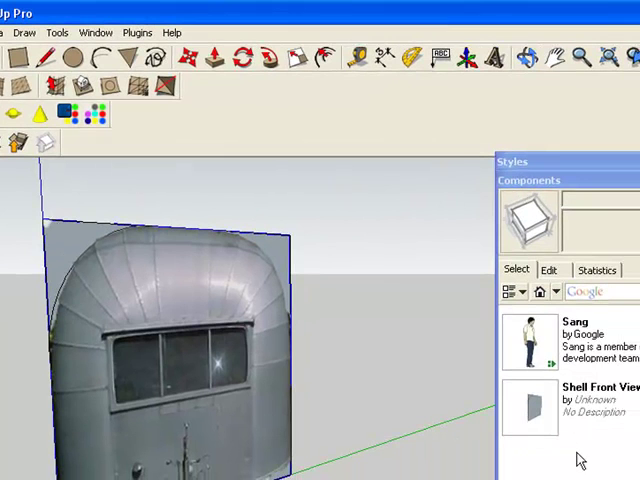
mouse_move(535, 415)
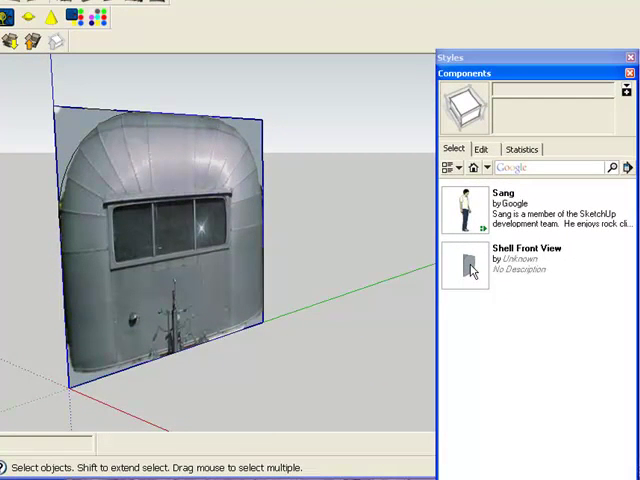
Step: Pick Shell Front View from the Components panel to place a second copy
click(470, 262)
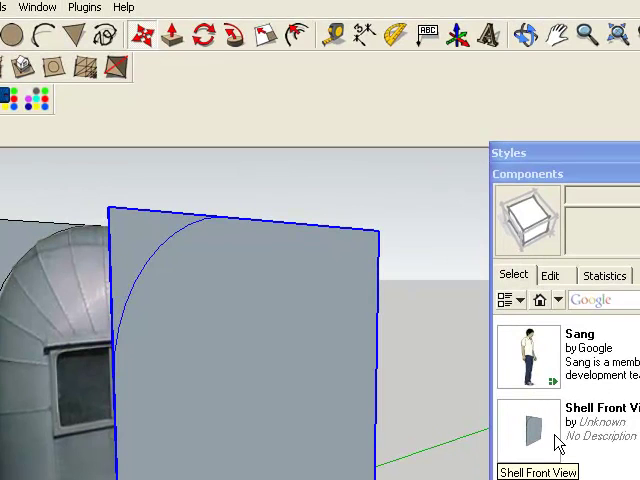
mouse_move(533, 363)
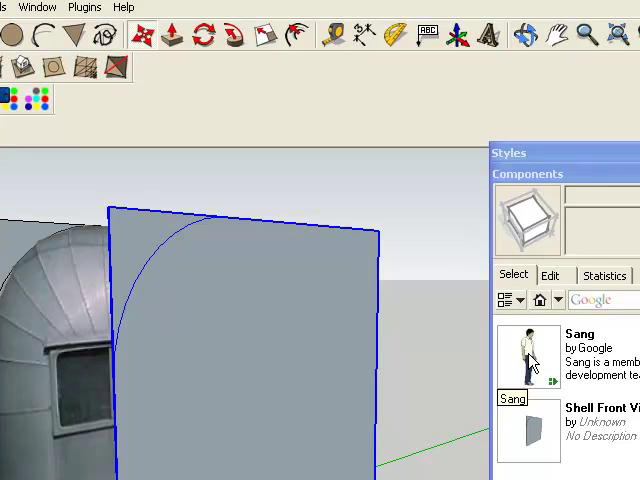
mouse_move(530, 360)
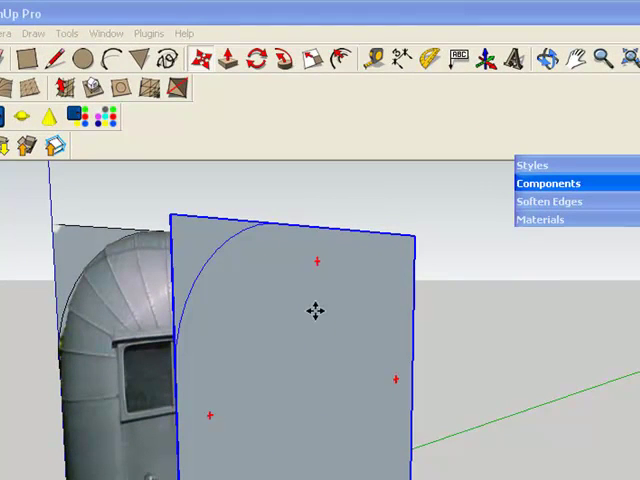
mouse_move(462, 350)
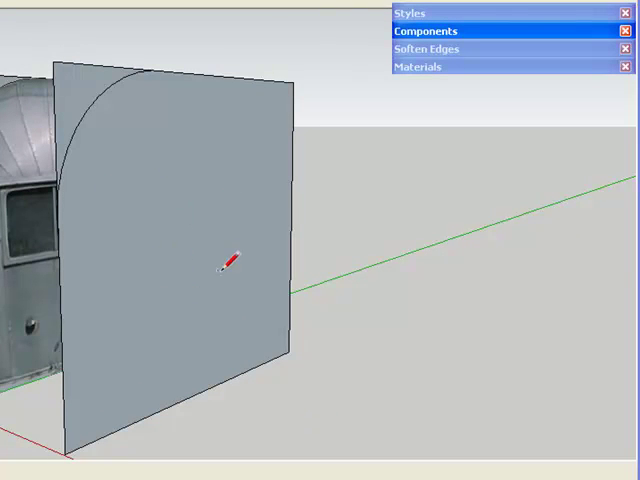
mouse_move(253, 368)
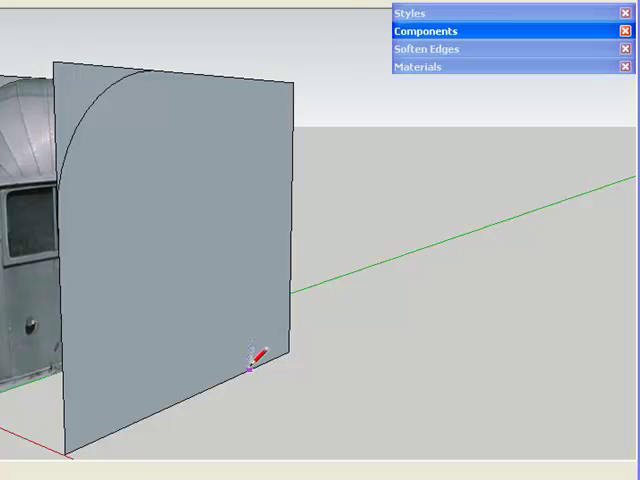
mouse_move(235, 380)
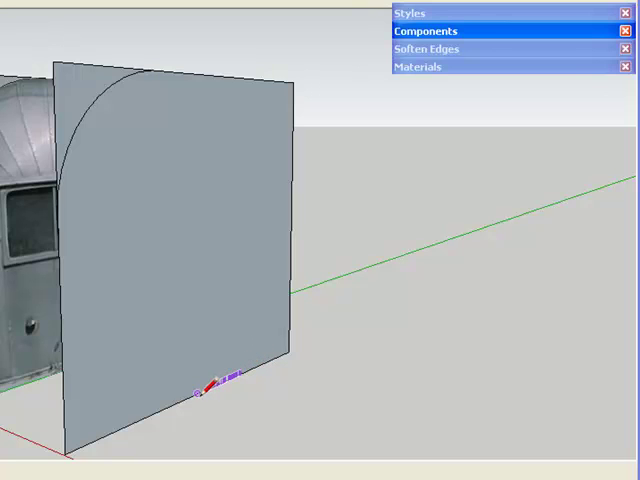
mouse_move(205, 392)
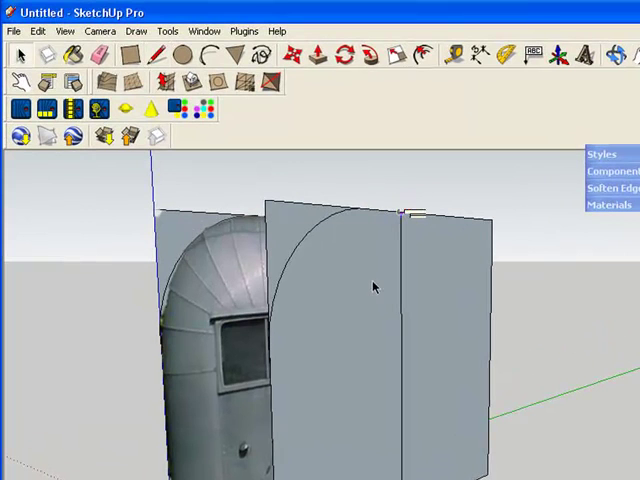
Step: Edit the shell copy, selecting its left half, dividing line, then right half
click(375, 290)
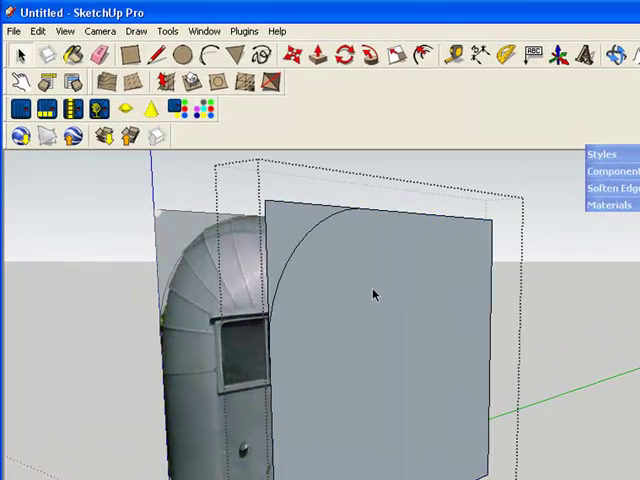
click(373, 294)
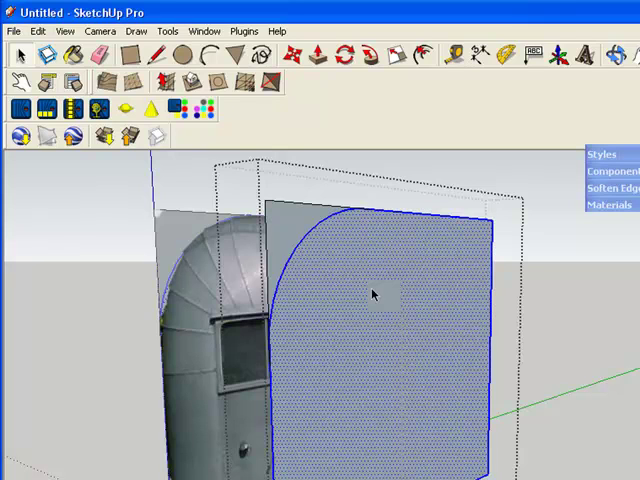
click(355, 310)
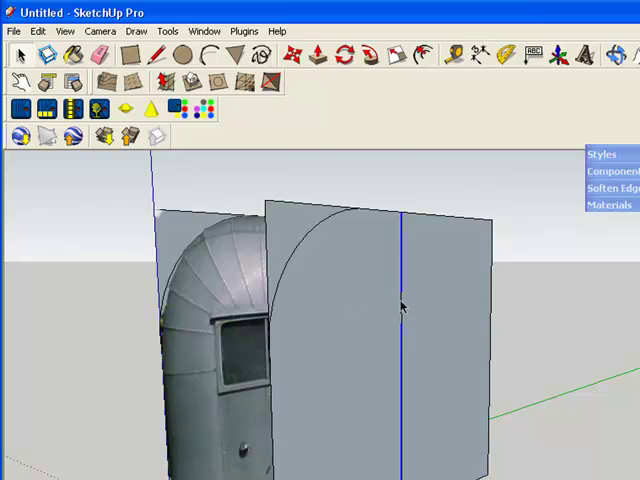
click(366, 355)
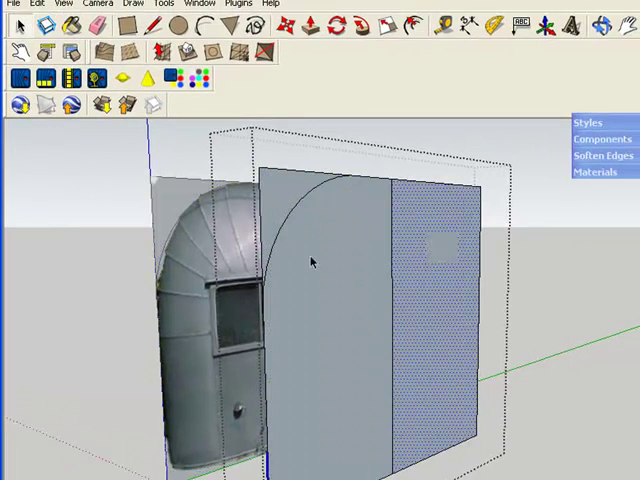
mouse_move(310, 245)
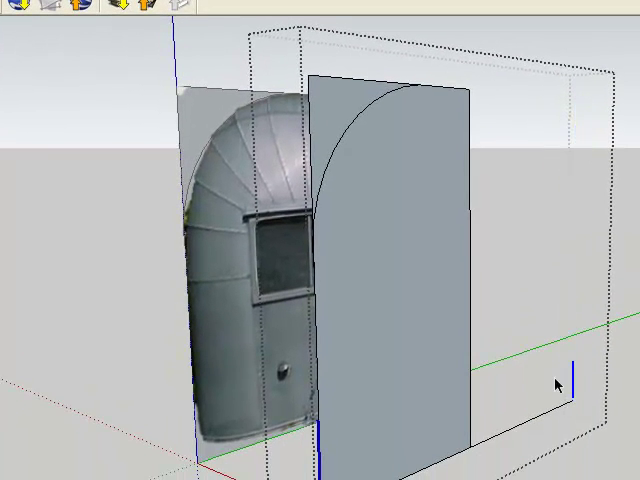
mouse_move(375, 127)
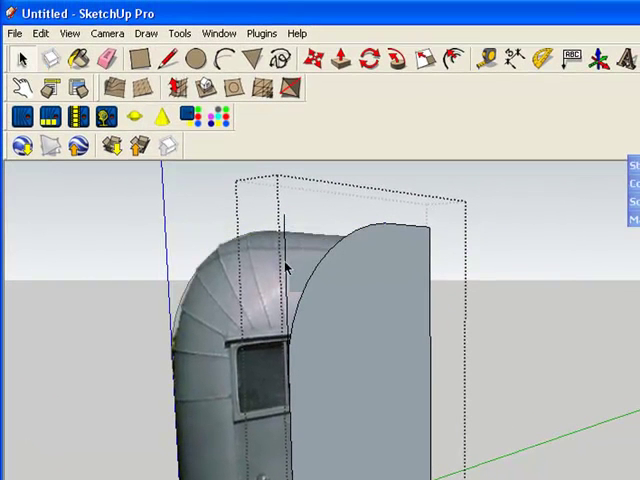
mouse_move(455, 330)
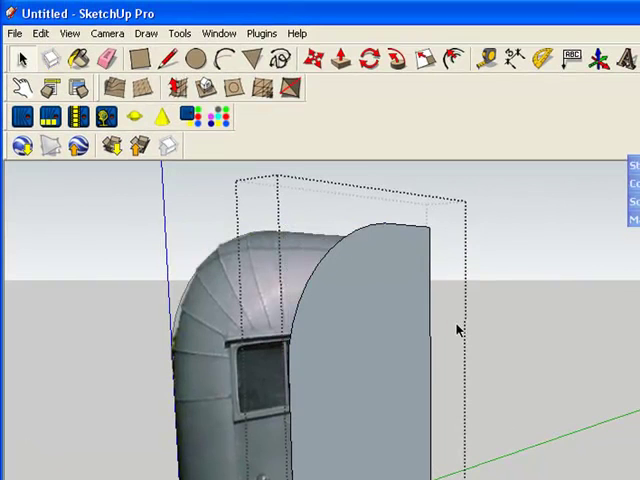